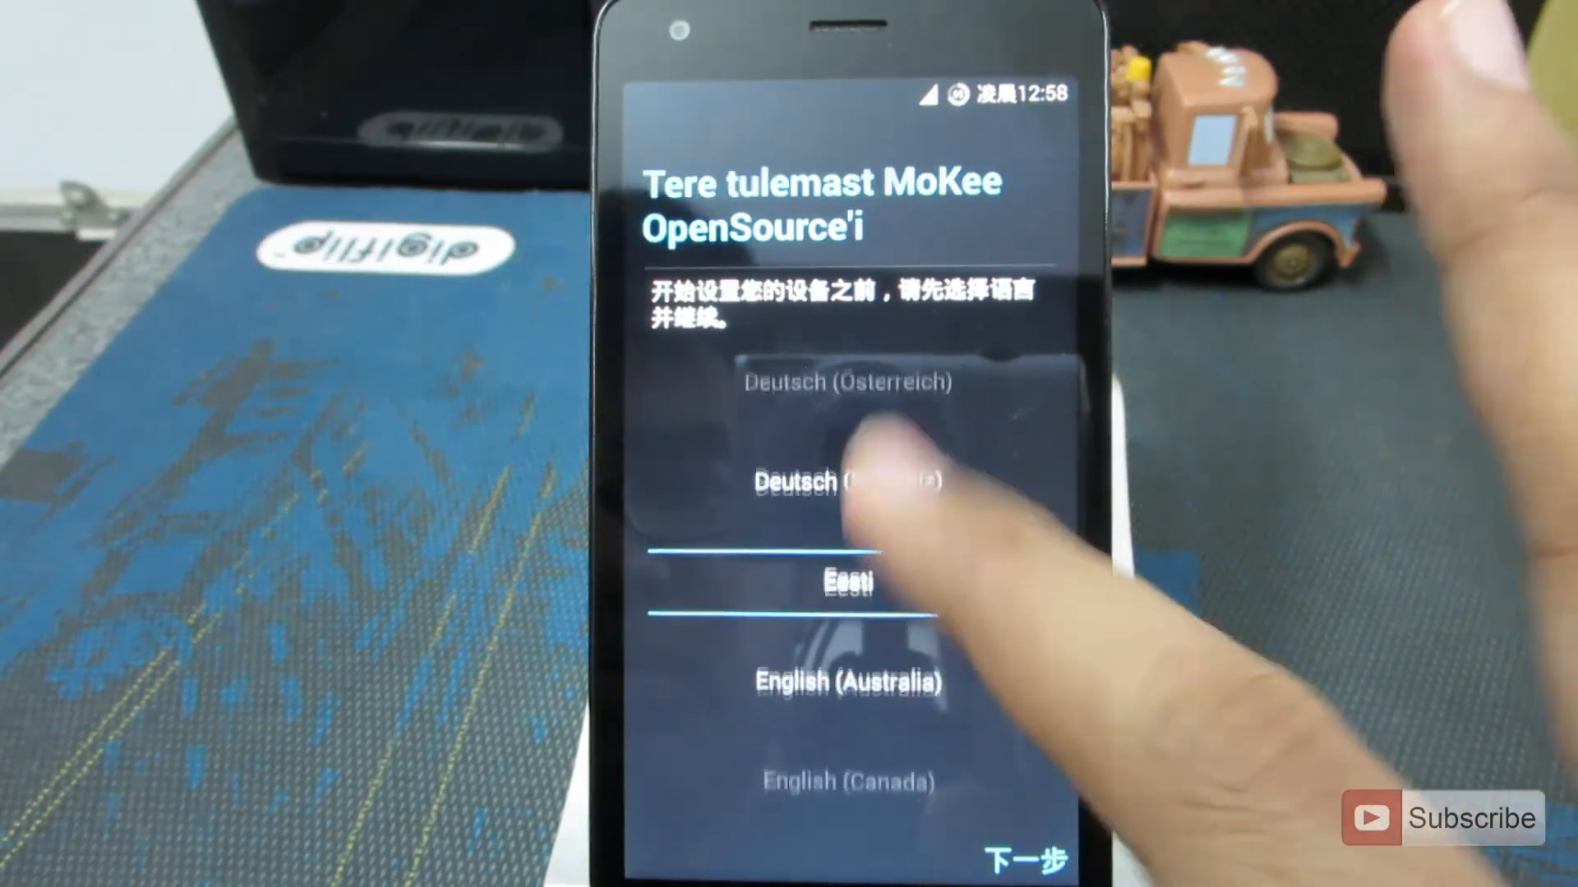
Swipe through the welcome screen's language list to finish the setup wizard.
{"action": "scroll", "scroll_direction": "up", "scroll_amount": 3}
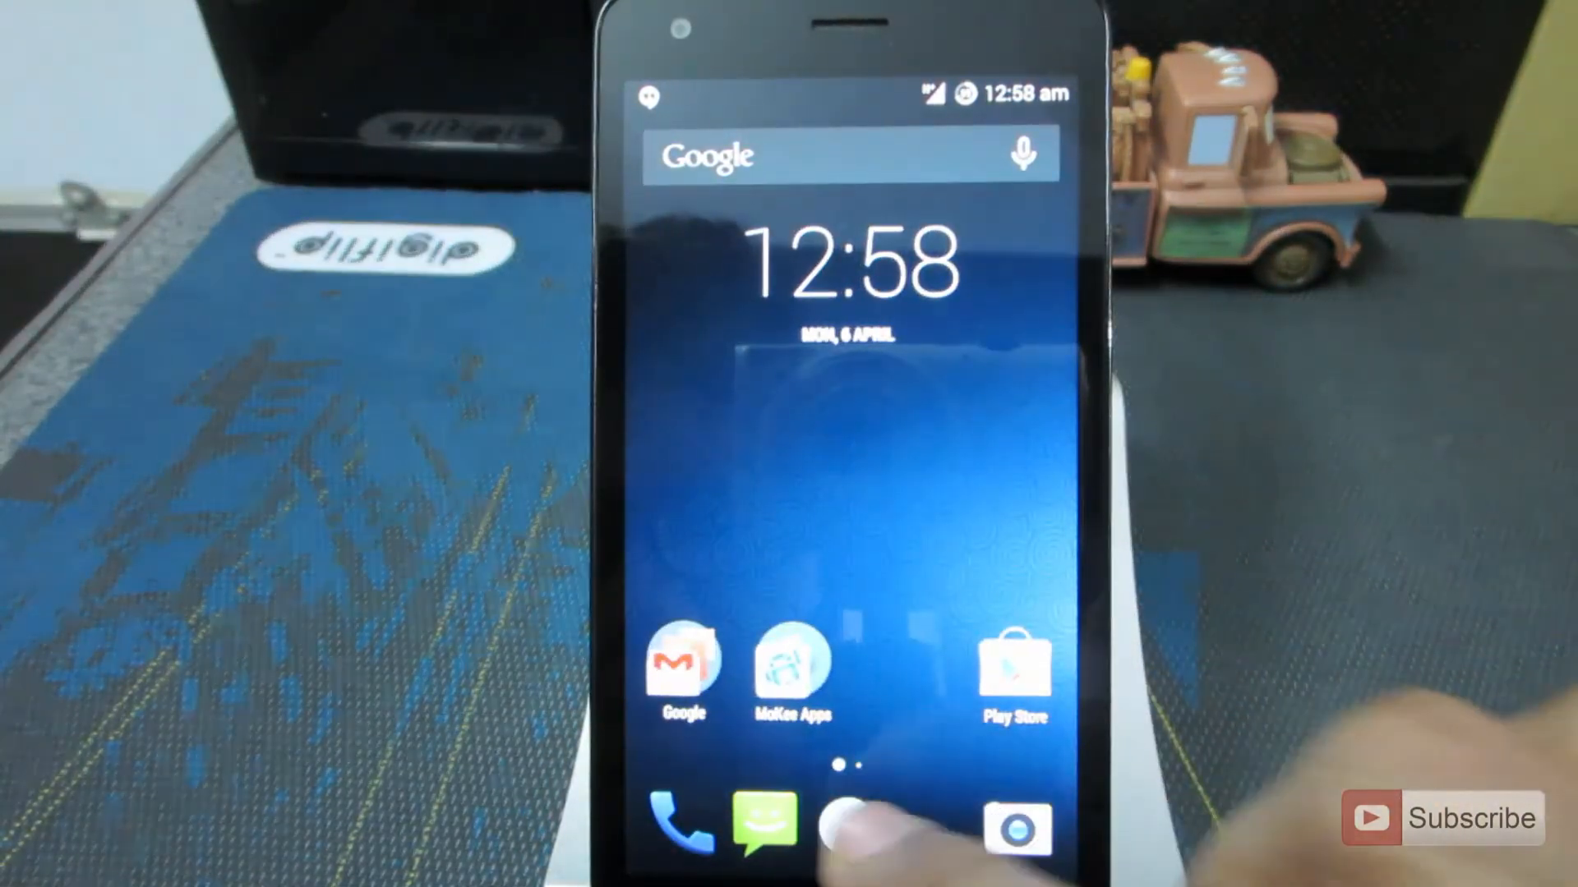
Reach Settings > Themes from quick settings and dismiss the 'get more themes' note.
{"action": "left_click", "coordinate": [850, 830]}
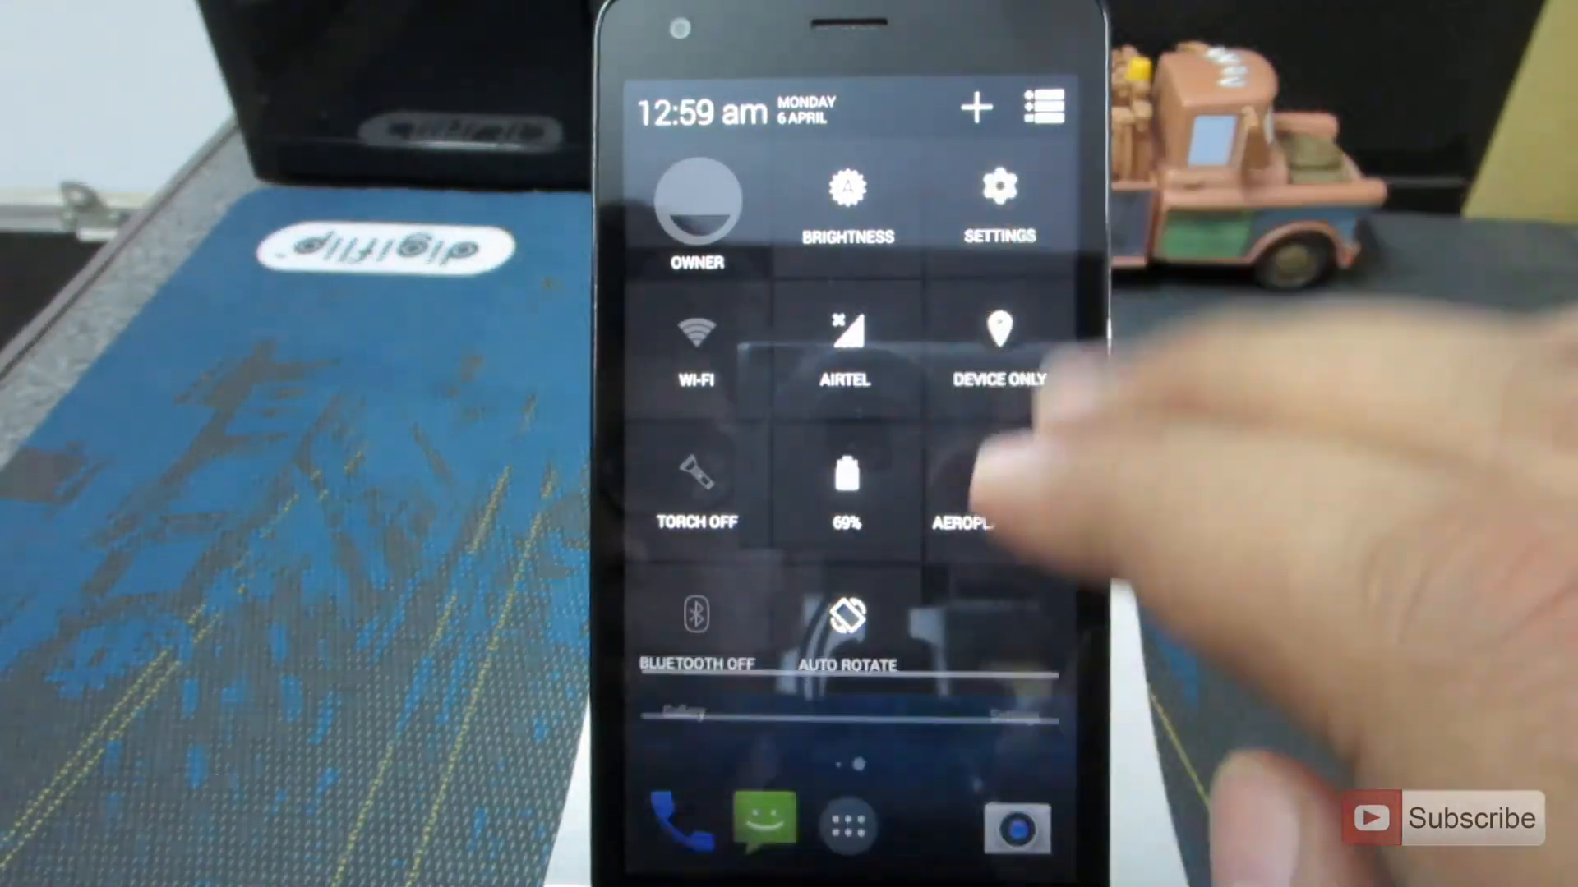
{"action": "left_click", "coordinate": [997, 196]}
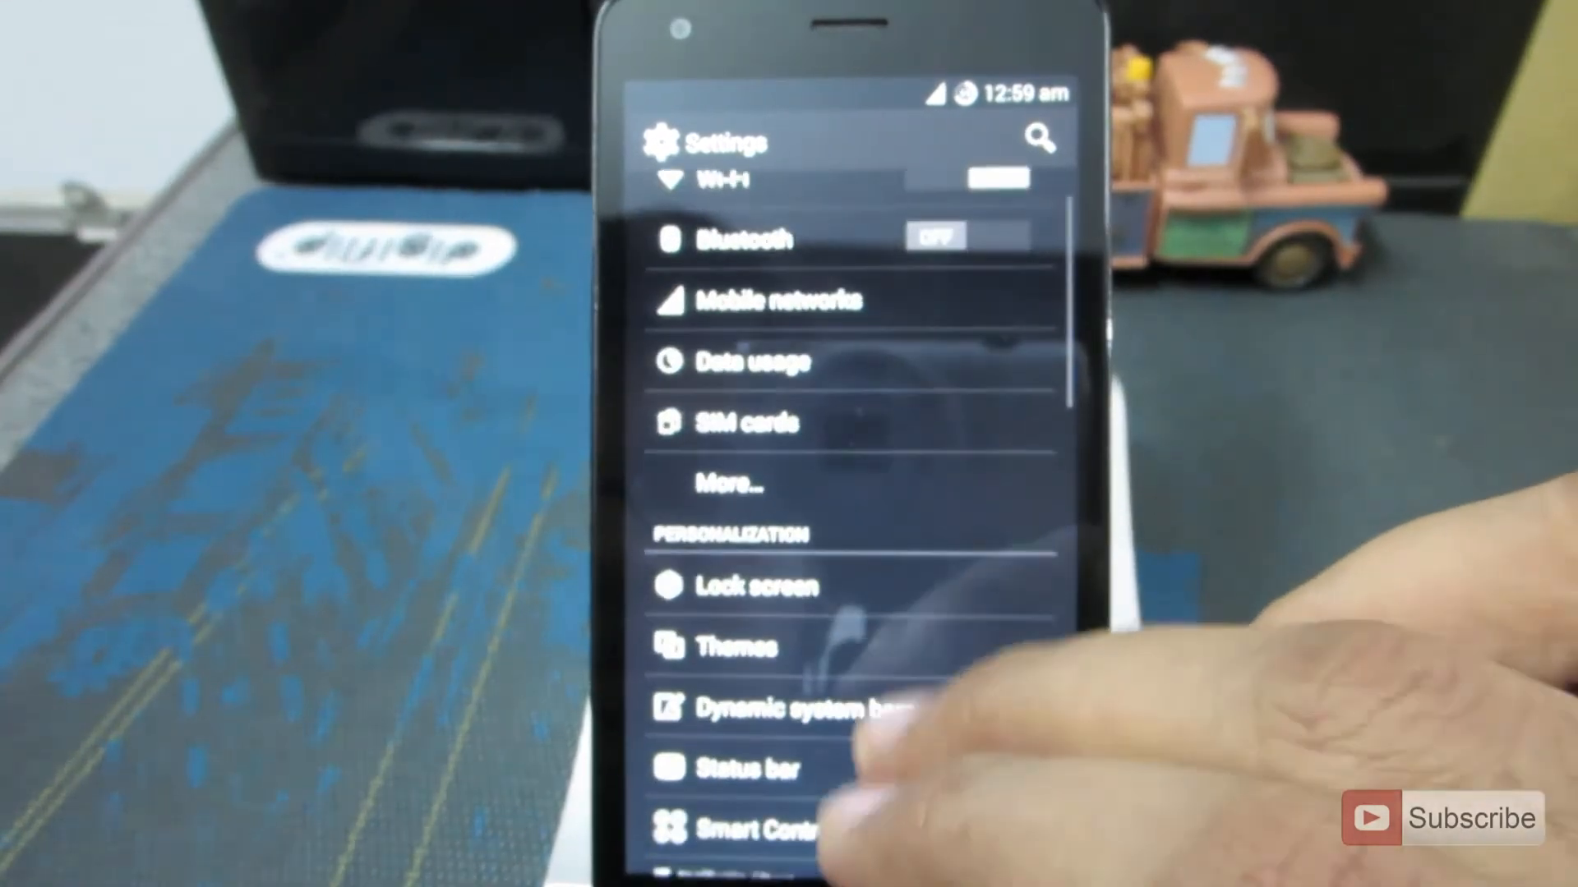
{"action": "left_click", "coordinate": [725, 647]}
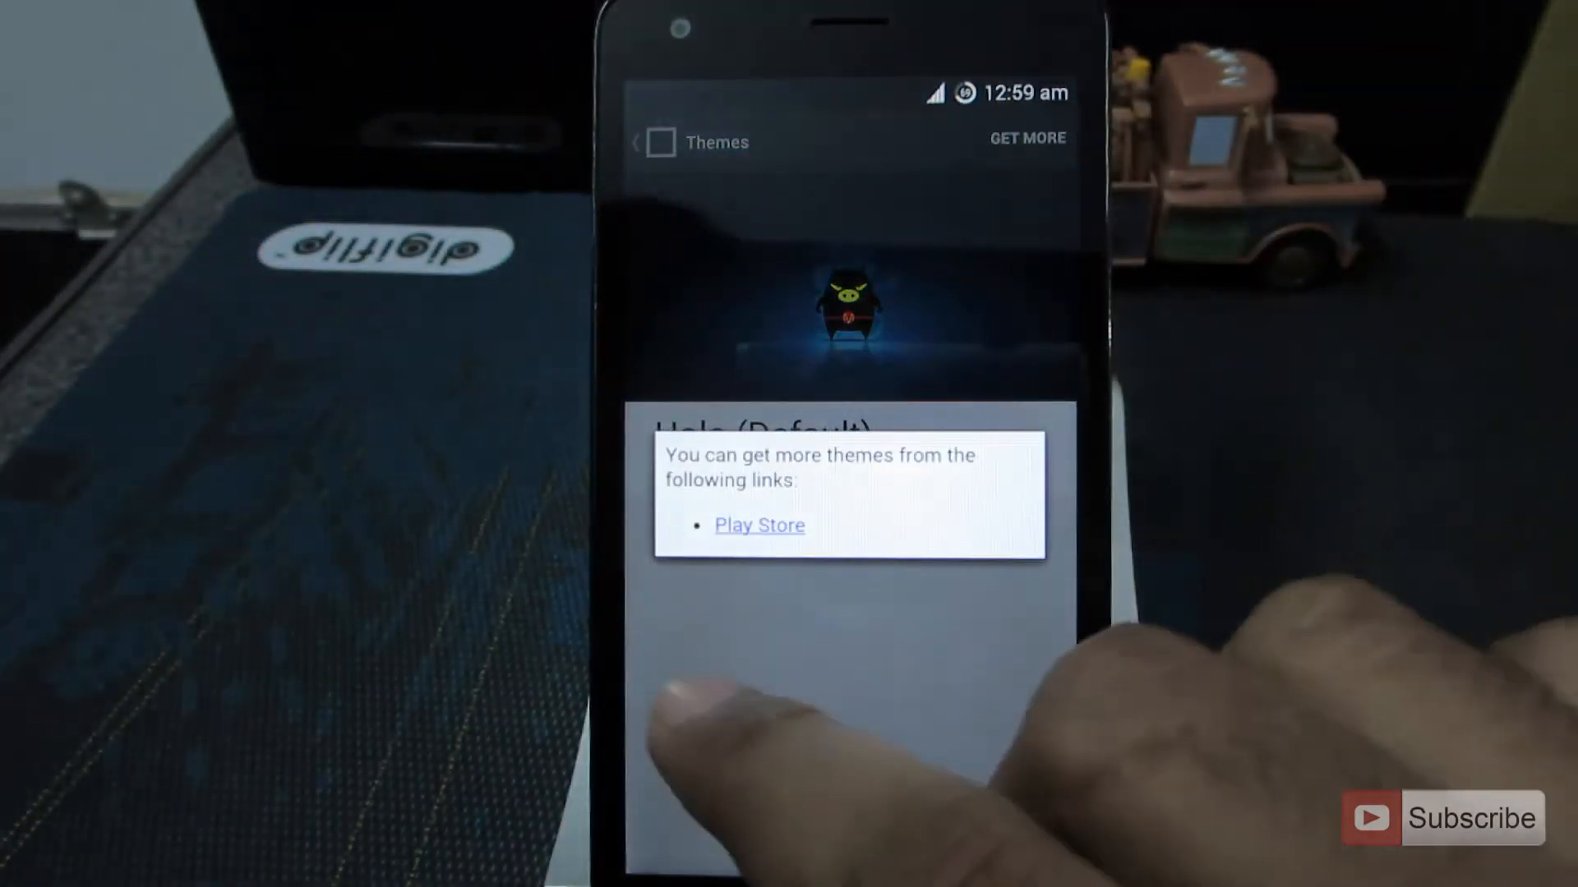
{"action": "left_click", "coordinate": [760, 526]}
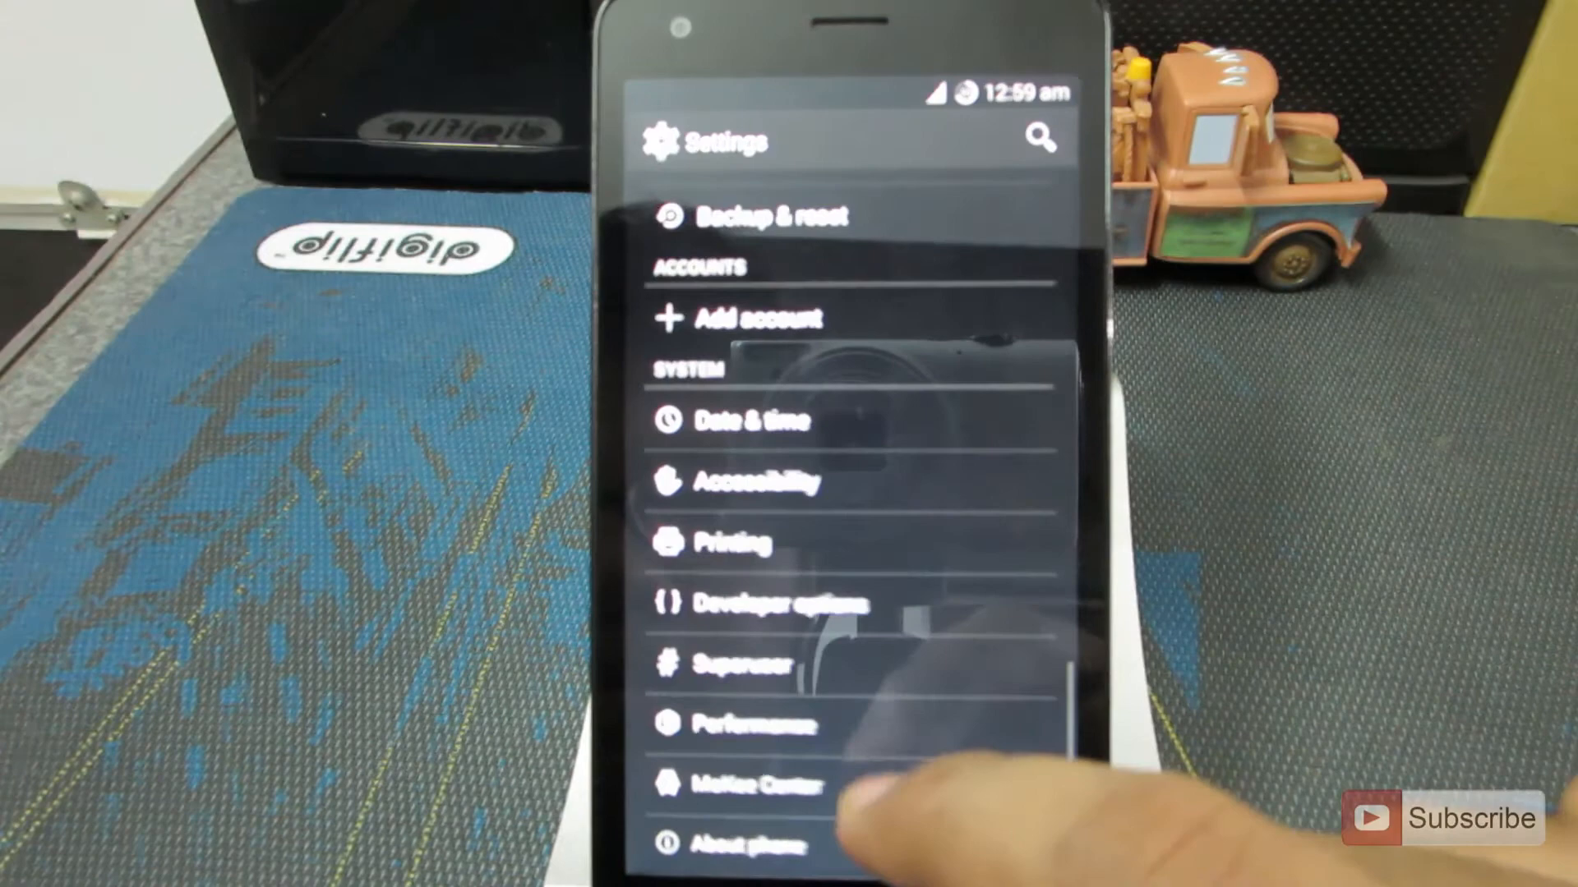
Show the About phone page with the MoKee version and Android version.
{"action": "left_click", "coordinate": [750, 845]}
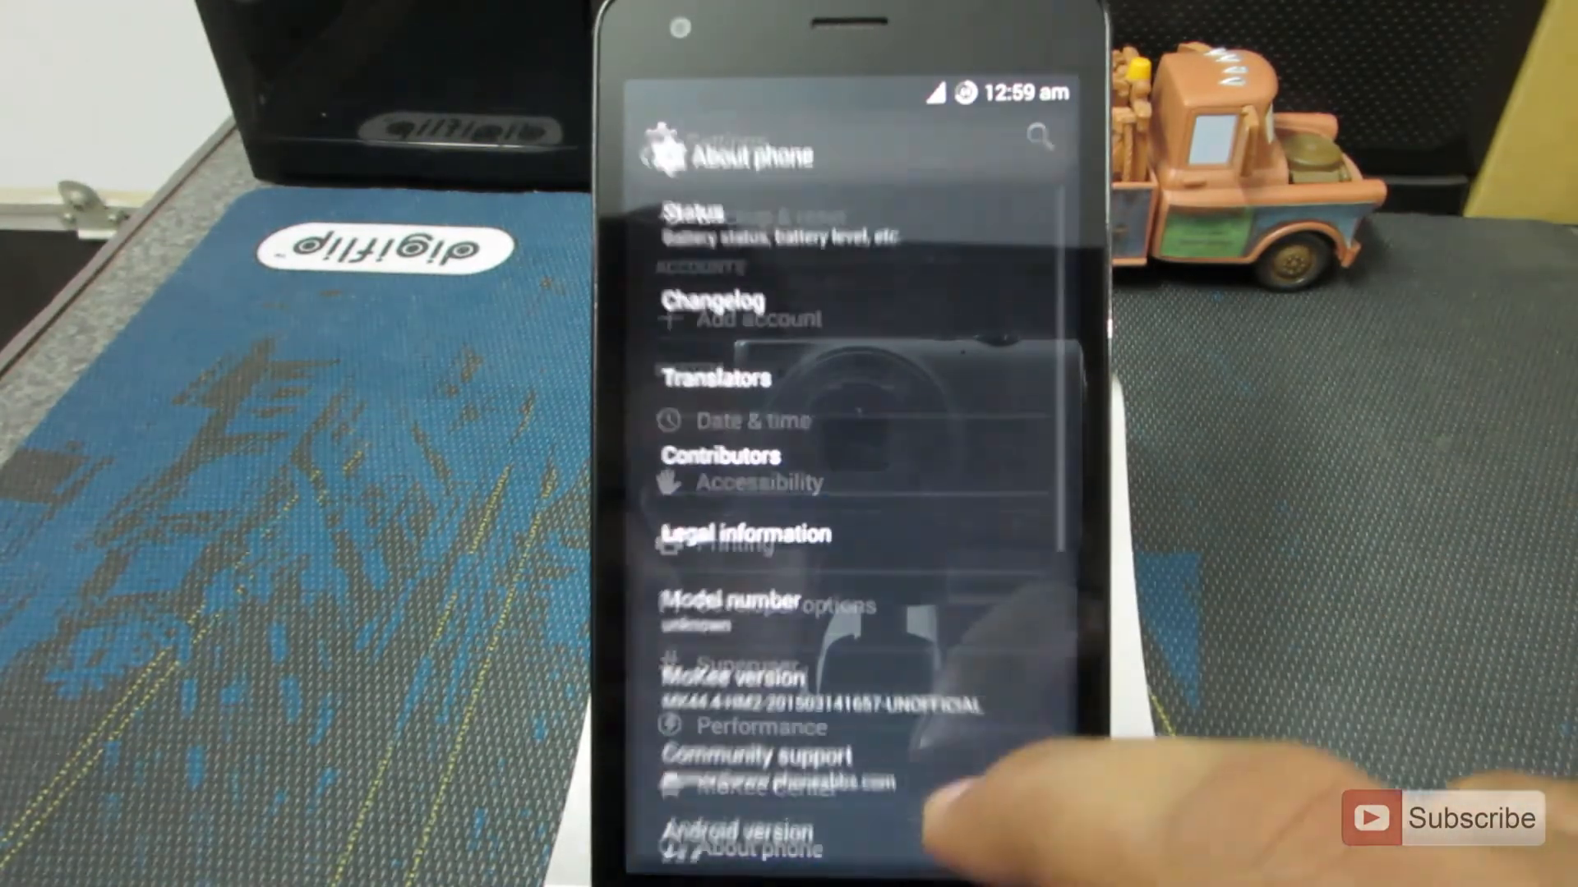